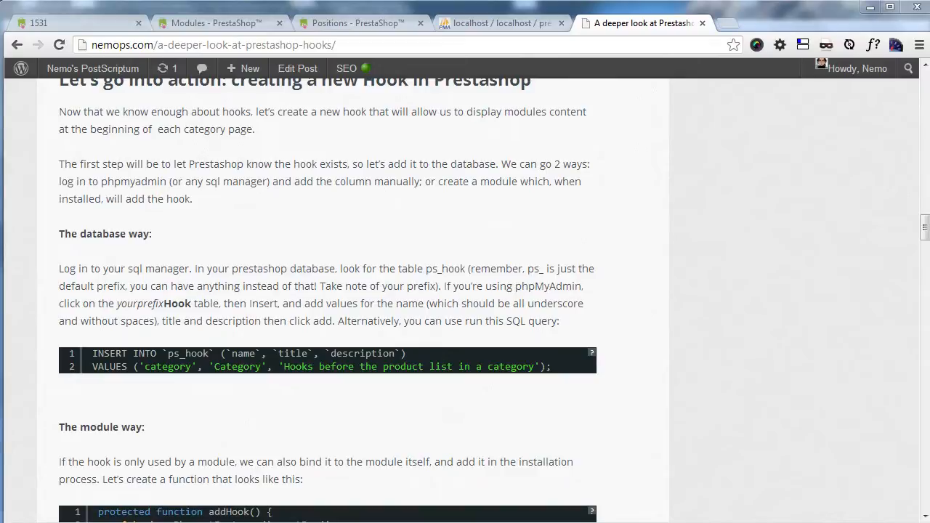
{"action": "mouse_move", "coordinate": [370, 316]}
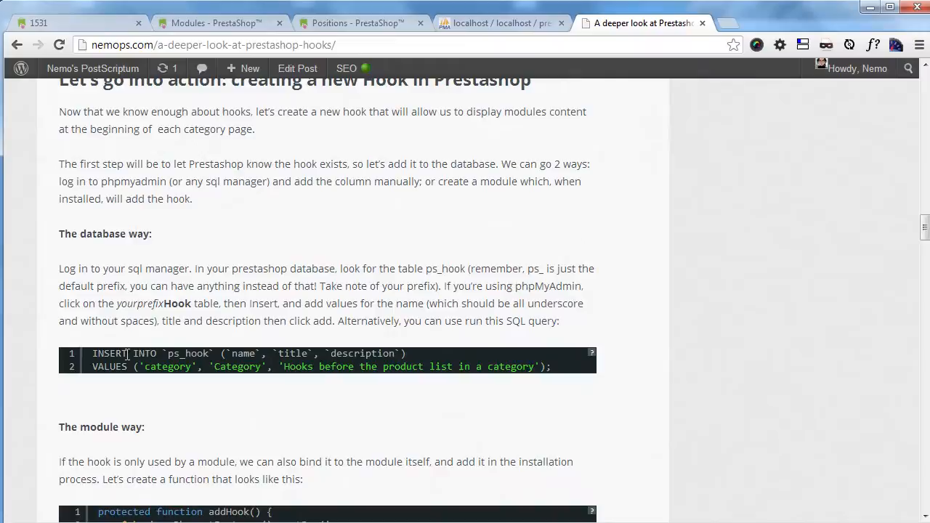
Scroll through the hooks article and close its Chrome tab.
{"action": "scroll", "scroll_direction": "down", "scroll_amount": 3}
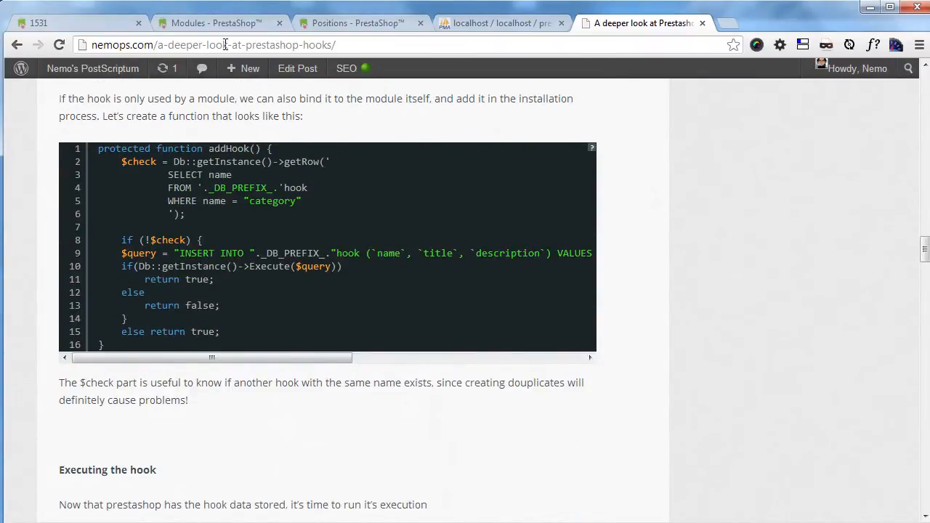
{"action": "scroll", "scroll_direction": "down", "scroll_amount": 3}
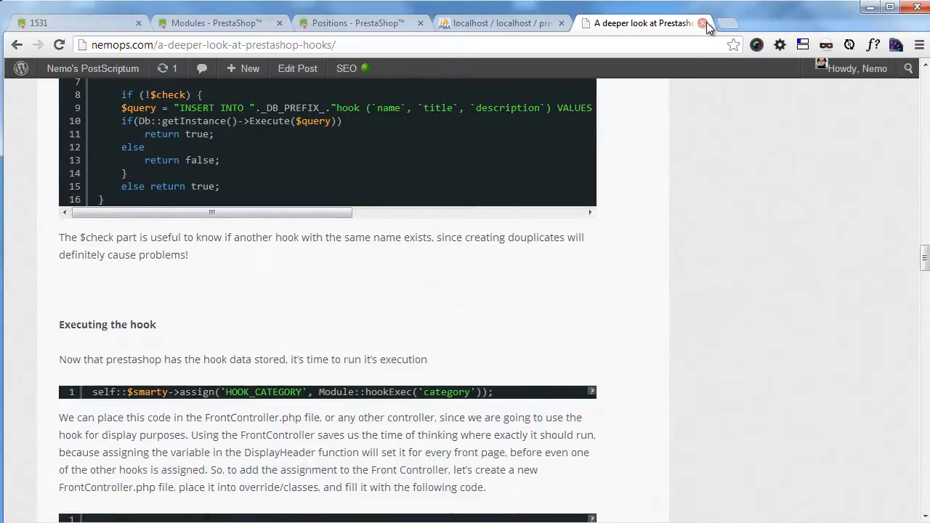
{"action": "left_click", "coordinate": [702, 22]}
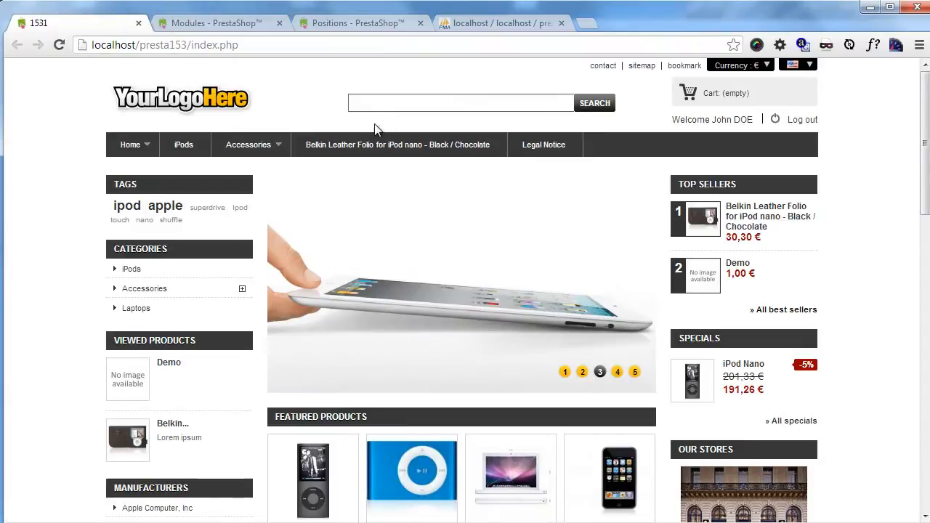
Scroll the localhost PrestaShop homepage down to its footer.
{"action": "left_click", "coordinate": [617, 371]}
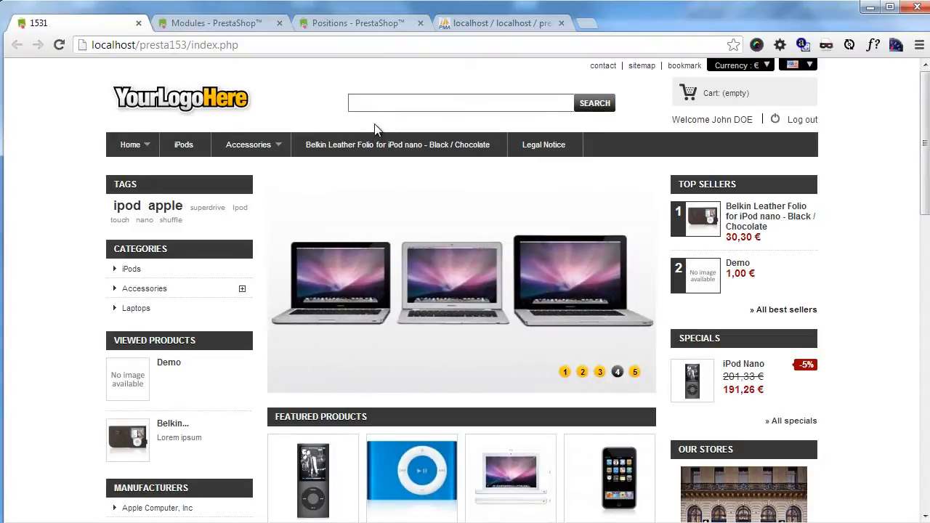
{"action": "scroll", "scroll_direction": "down", "scroll_amount": 3}
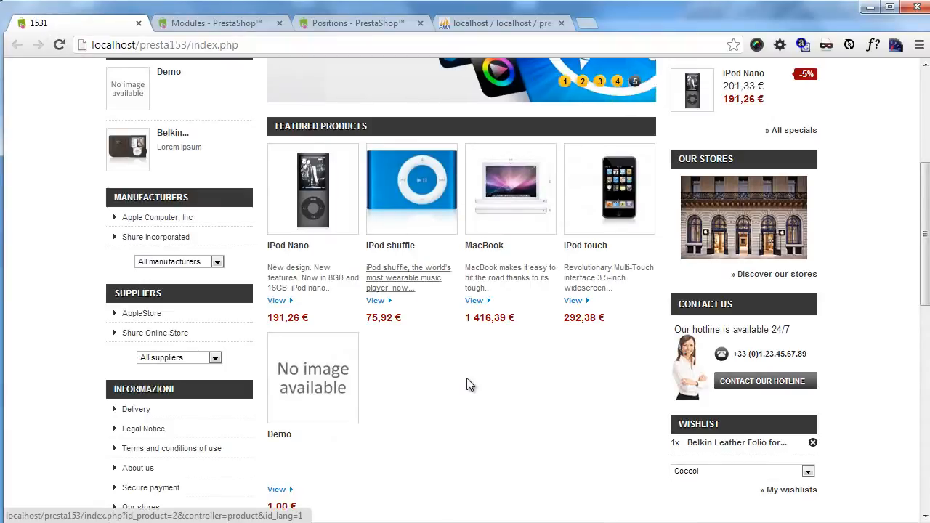
{"action": "scroll", "scroll_direction": "down", "scroll_amount": 3}
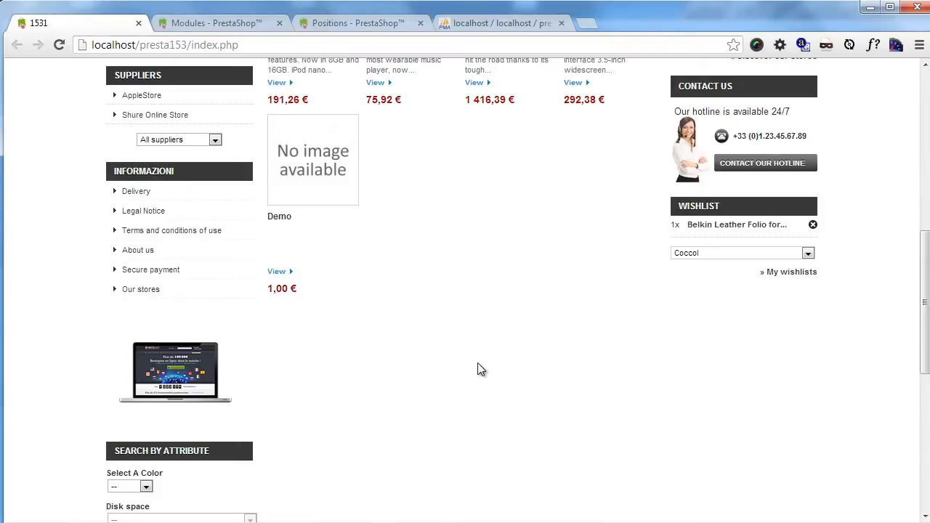
{"action": "scroll", "scroll_direction": "down", "scroll_amount": 3}
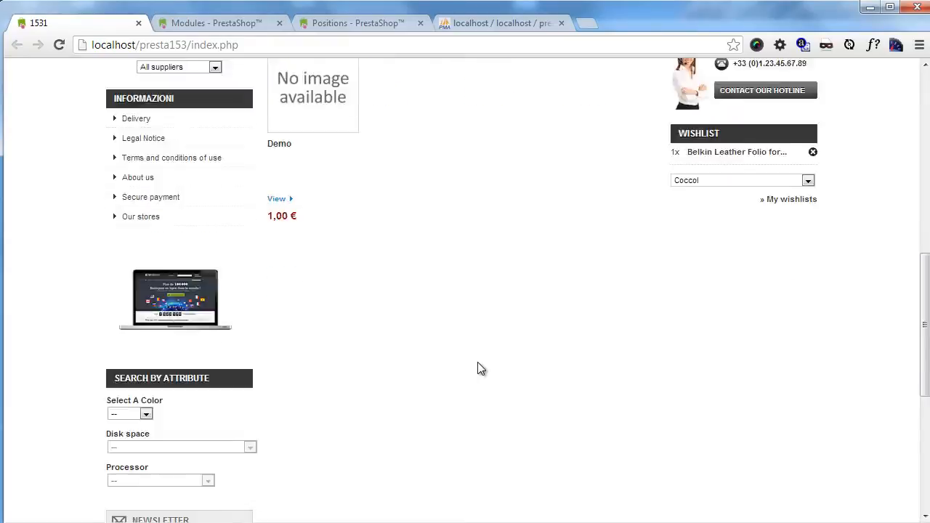
{"action": "scroll", "scroll_direction": "down", "scroll_amount": 3}
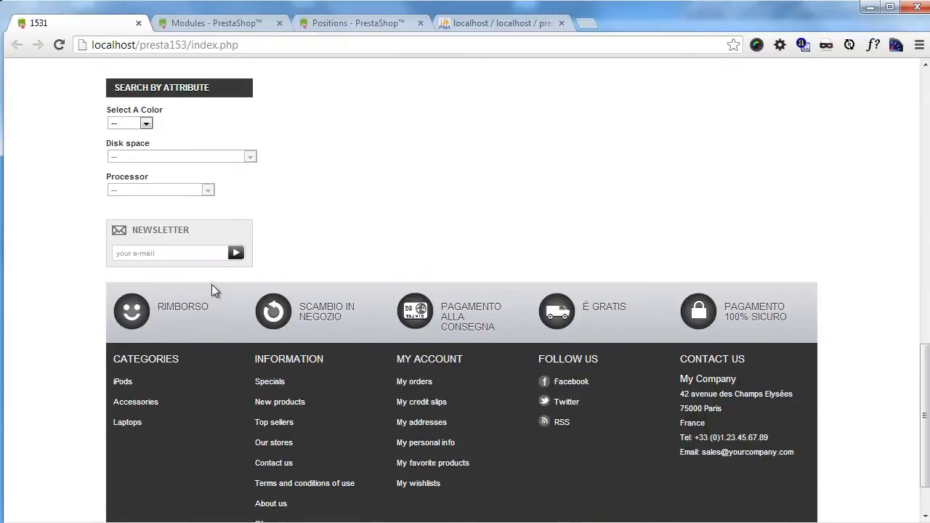
{"action": "mouse_move", "coordinate": [263, 284]}
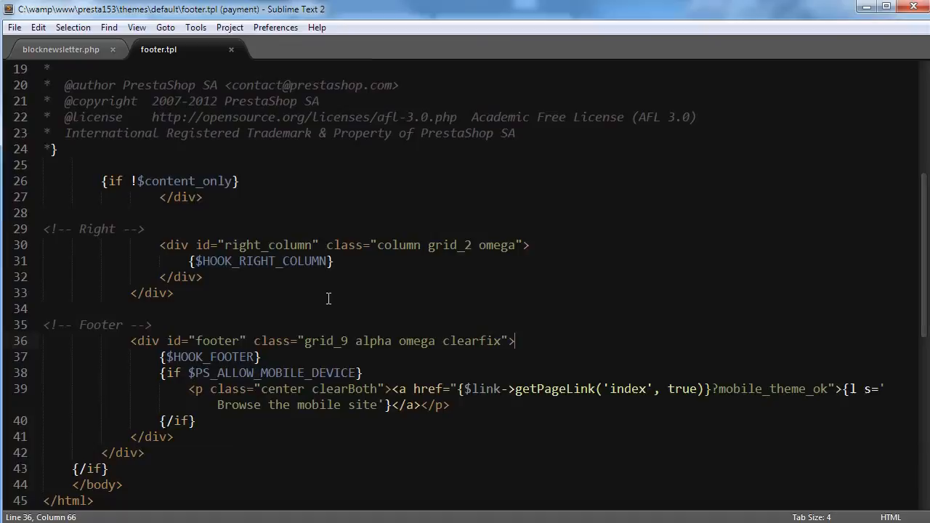
Insert {hook h='myNewCoolHook'} above {$HOOK_FOOTER} in footer.tpl and save it.
{"action": "key", "text": "enter"}
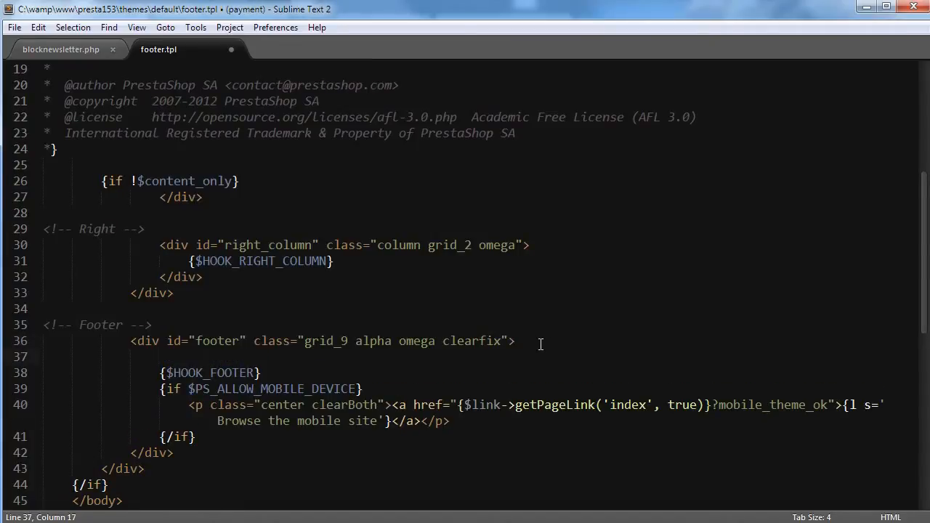
{"action": "mouse_move", "coordinate": [486, 331]}
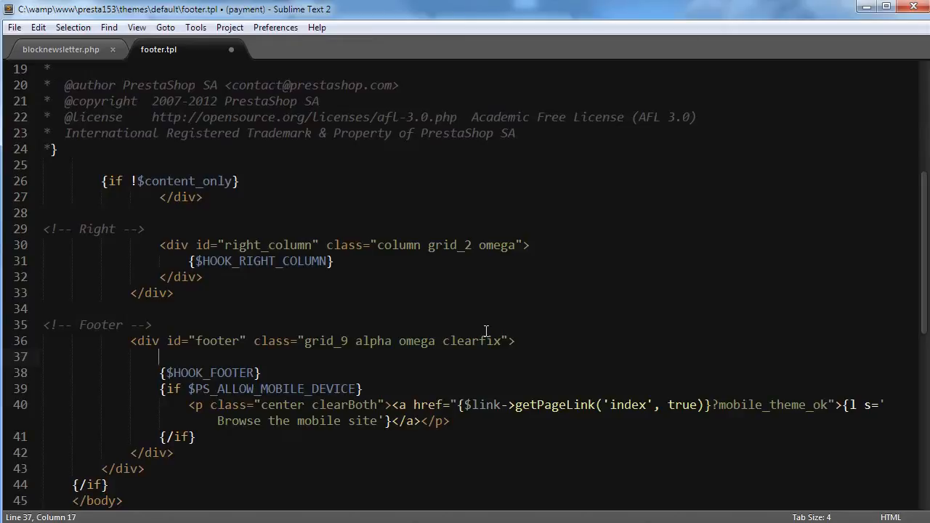
{"action": "type", "text": "{}"}
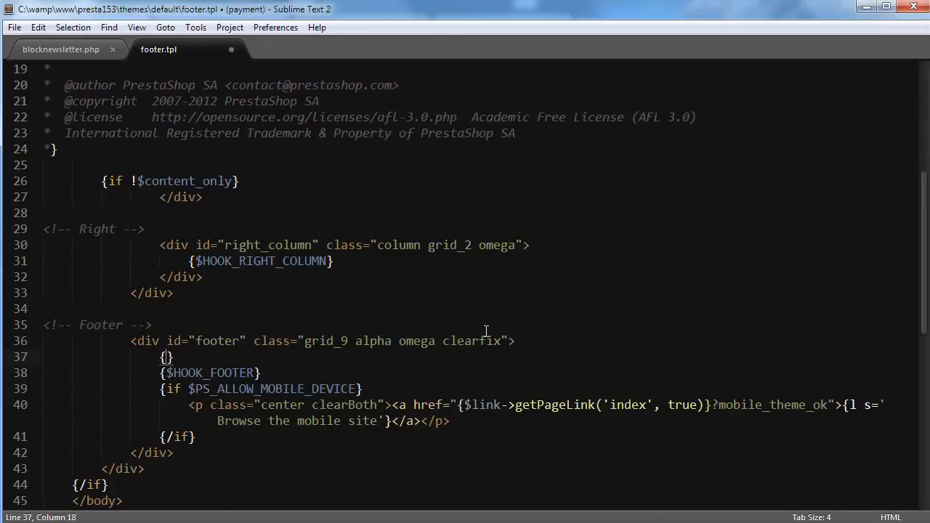
{"action": "type", "text": "hook h="}
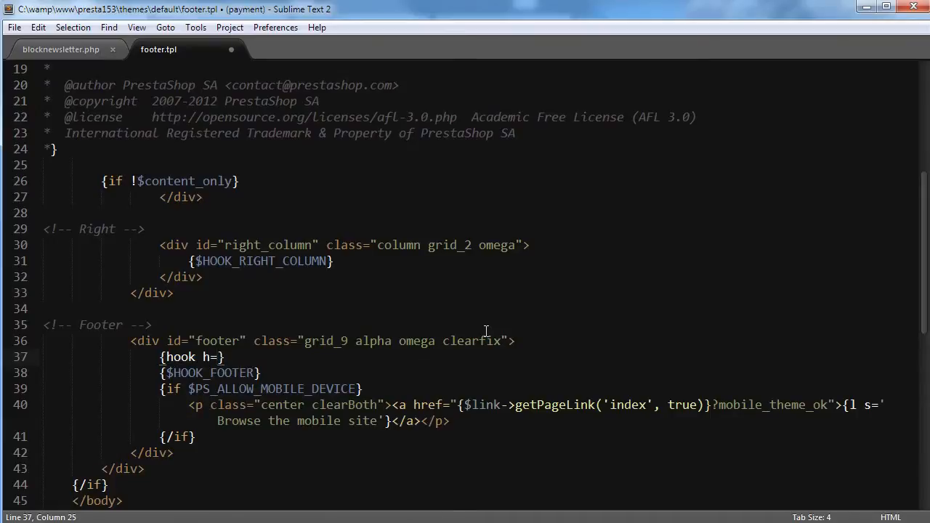
{"action": "type", "text": "myNewCoolHook'"}
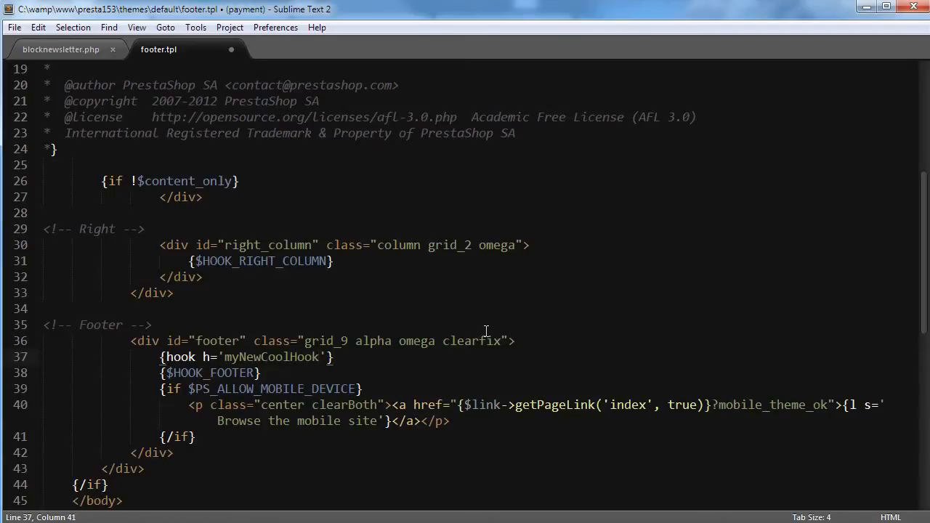
{"action": "key", "text": "ctrl+s"}
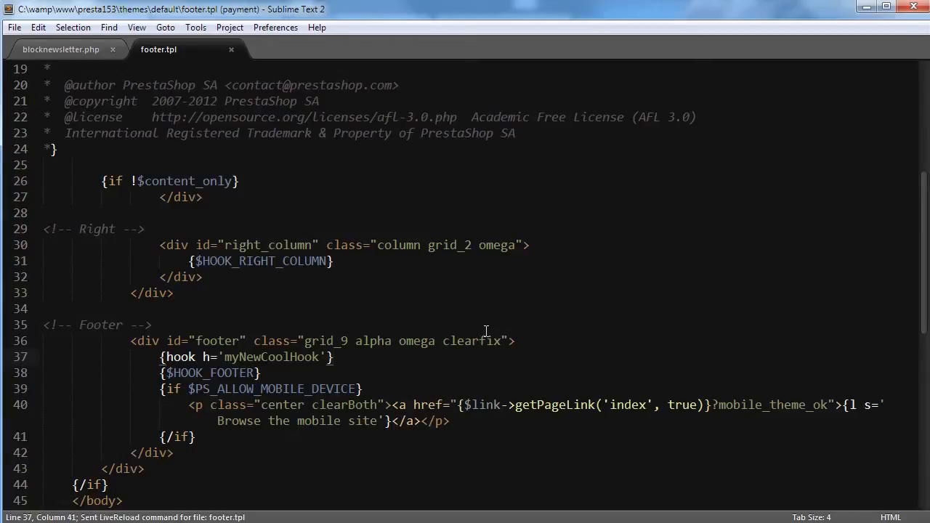
{"action": "mouse_move", "coordinate": [77, 59]}
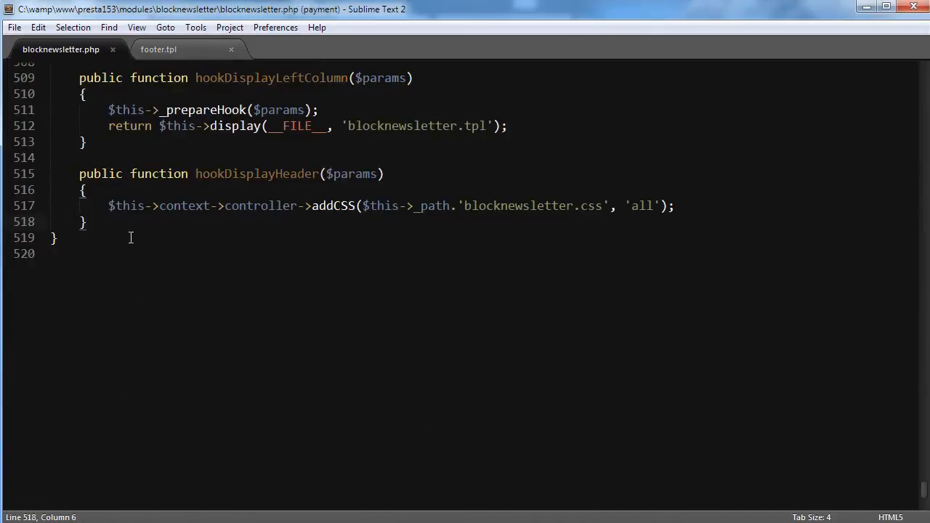
{"action": "mouse_move", "coordinate": [218, 228]}
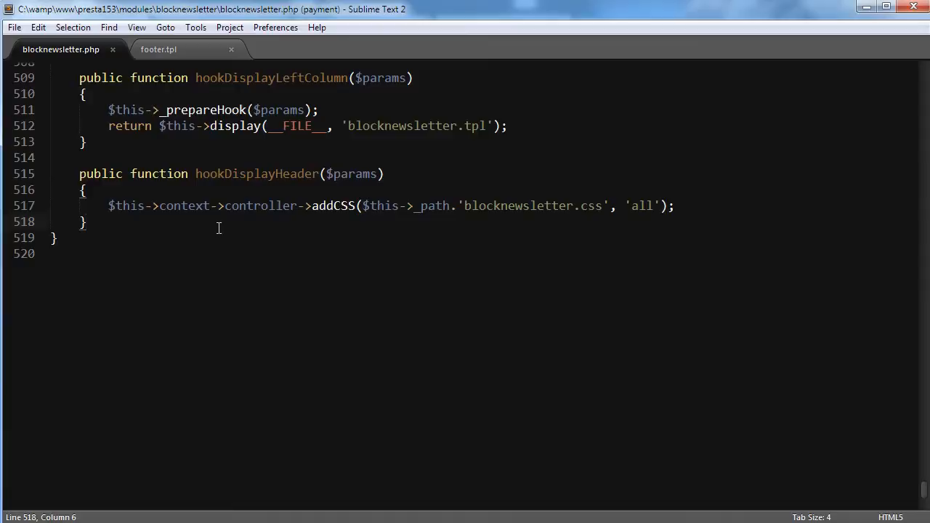
Insert a pfun snippet for hookmyNewCoolHook($params), checking the hook name in footer.tpl.
{"action": "type", "text": "pfun"}
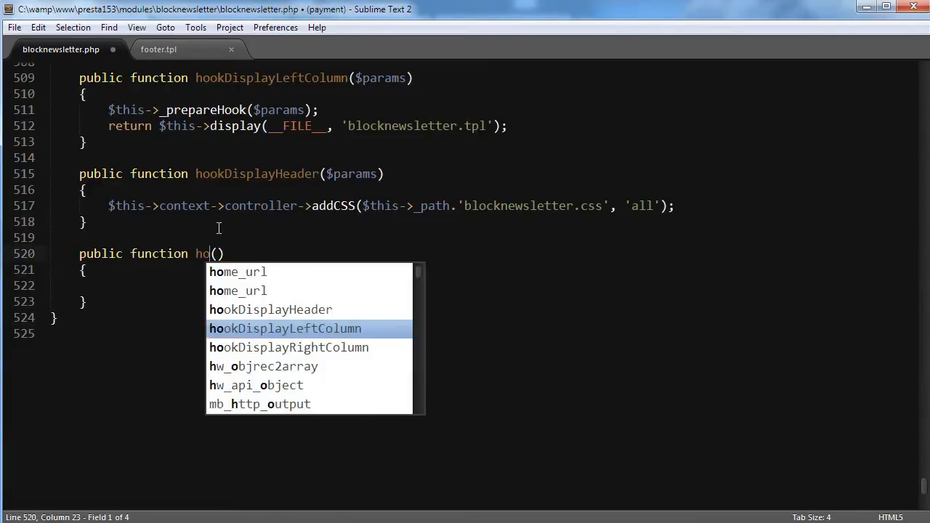
{"action": "left_click", "coordinate": [159, 49]}
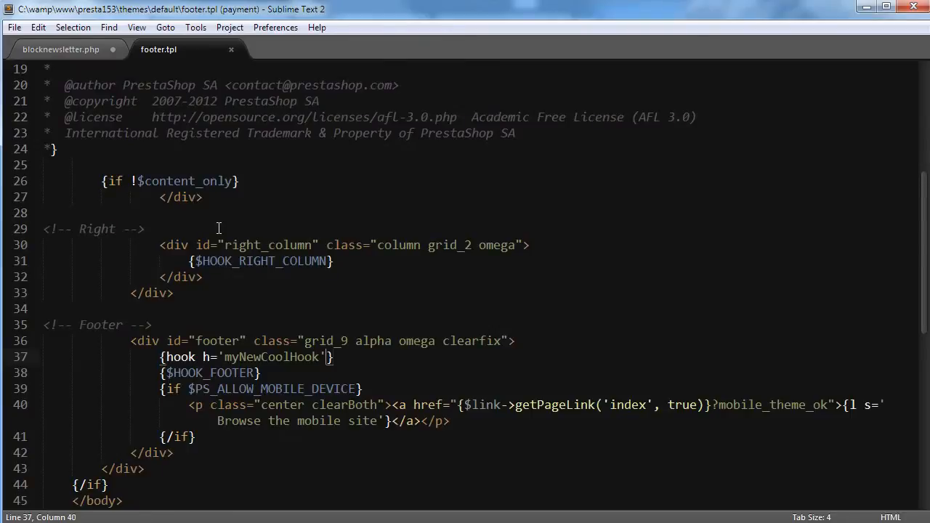
{"action": "left_click", "coordinate": [61, 49]}
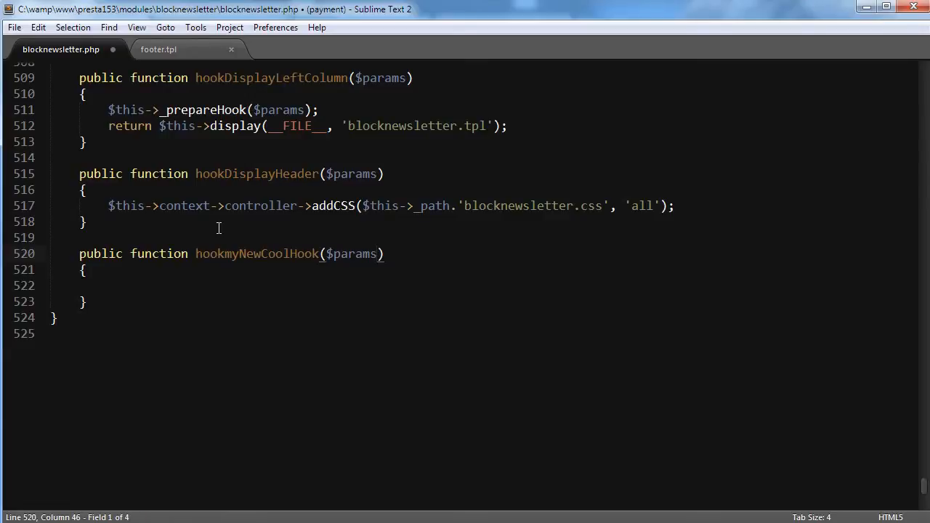
Make the new function body return 'Hi There!'.
{"action": "left_click", "coordinate": [109, 285]}
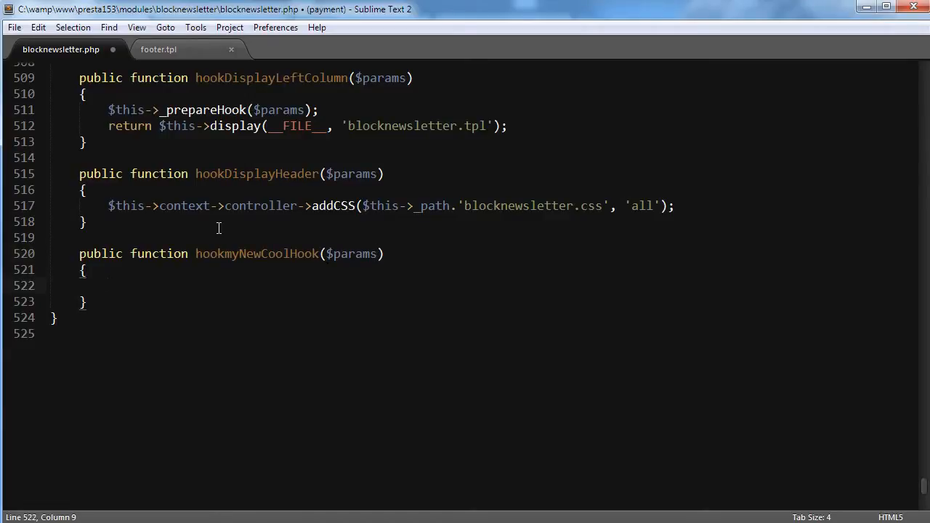
{"action": "type", "text": "return 'Hi '"}
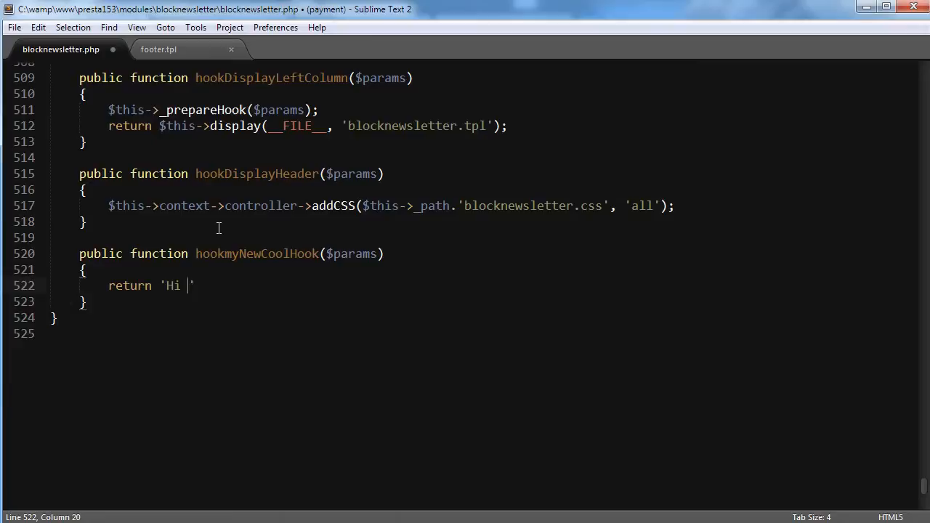
{"action": "type", "text": "There!"}
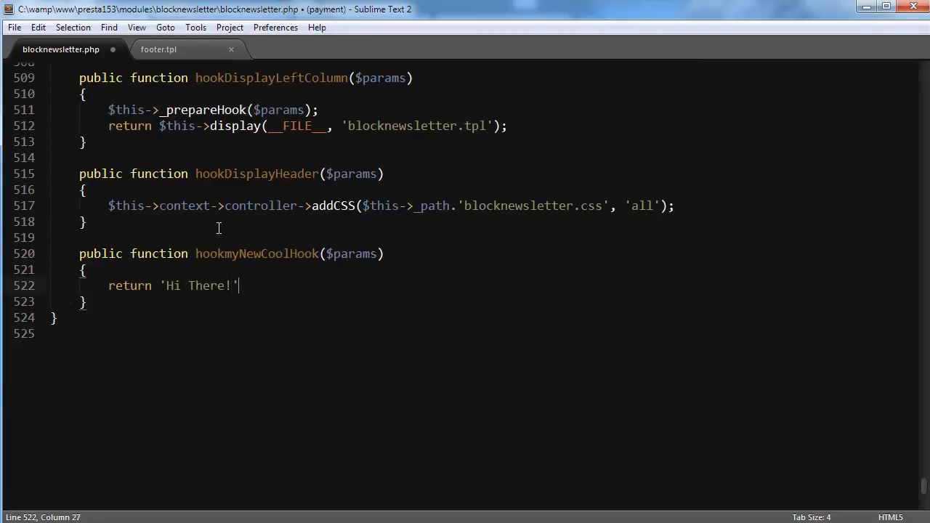
{"action": "type", "text": ";"}
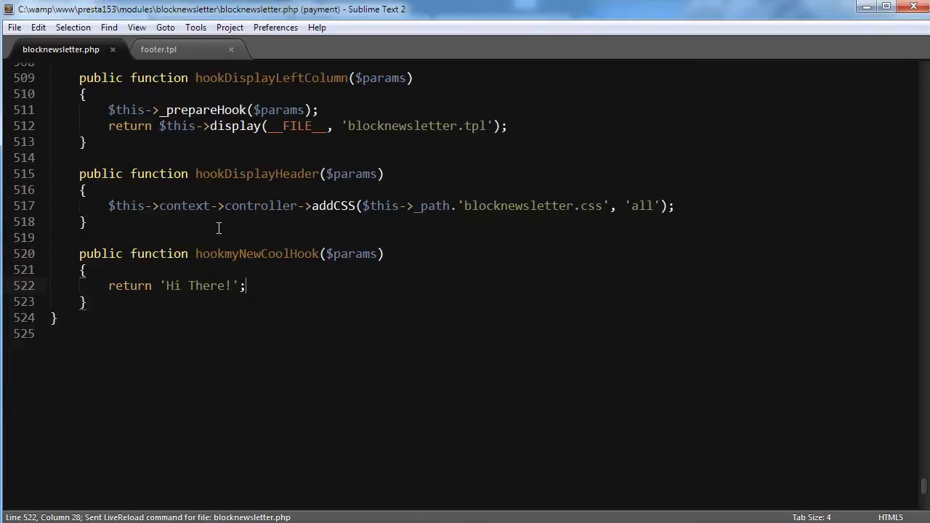
{"action": "scroll", "scroll_direction": "up", "scroll_amount": 3}
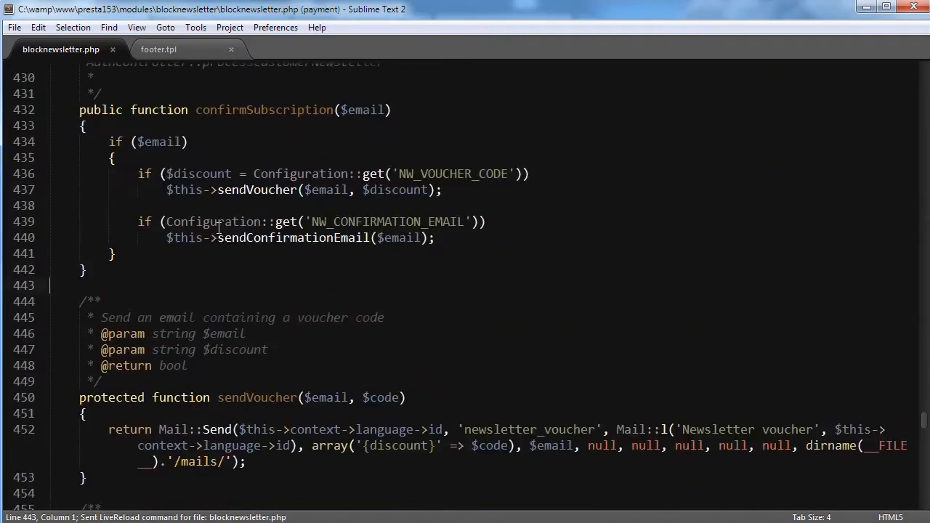
{"action": "scroll", "scroll_direction": "up", "scroll_amount": 3}
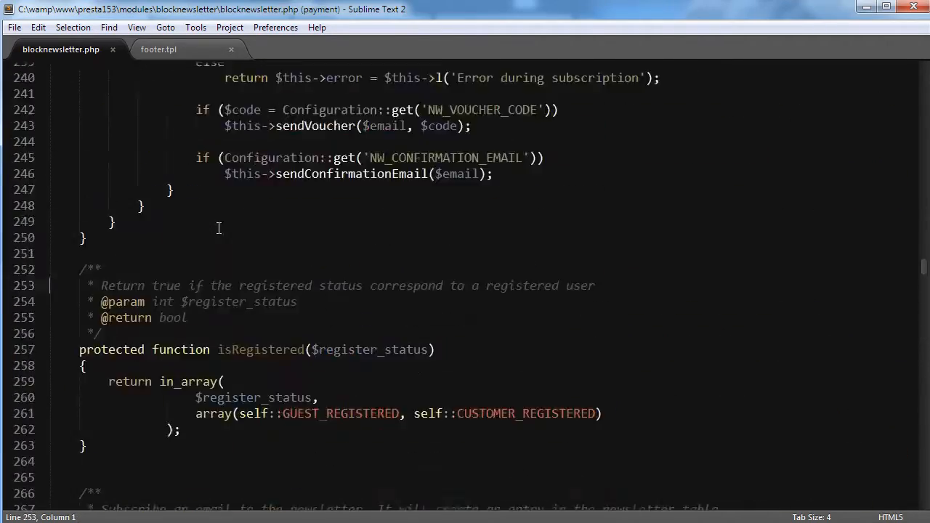
Duplicate install()'s registerHook('leftColumn') call as myNewCoolHook and save blocknewsletter.php.
{"action": "scroll", "scroll_direction": "up", "scroll_amount": 3}
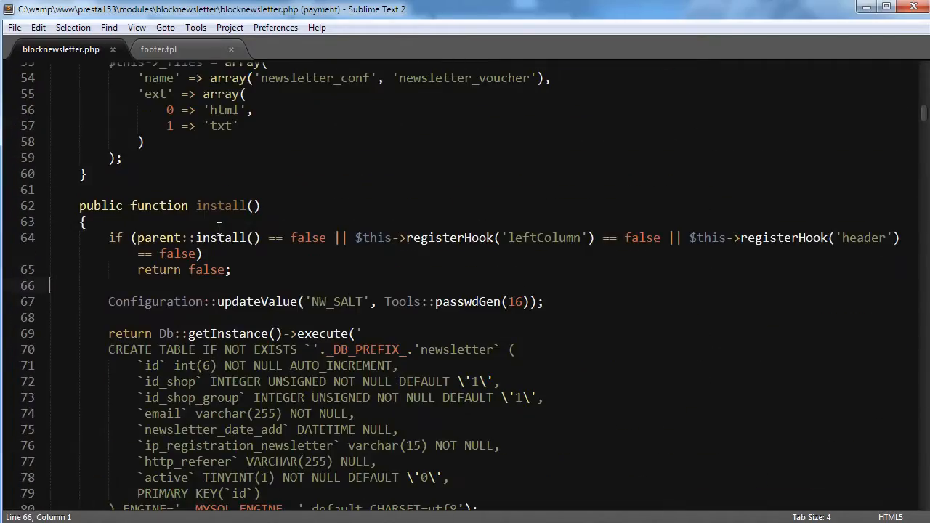
{"action": "left_click", "coordinate": [130, 237]}
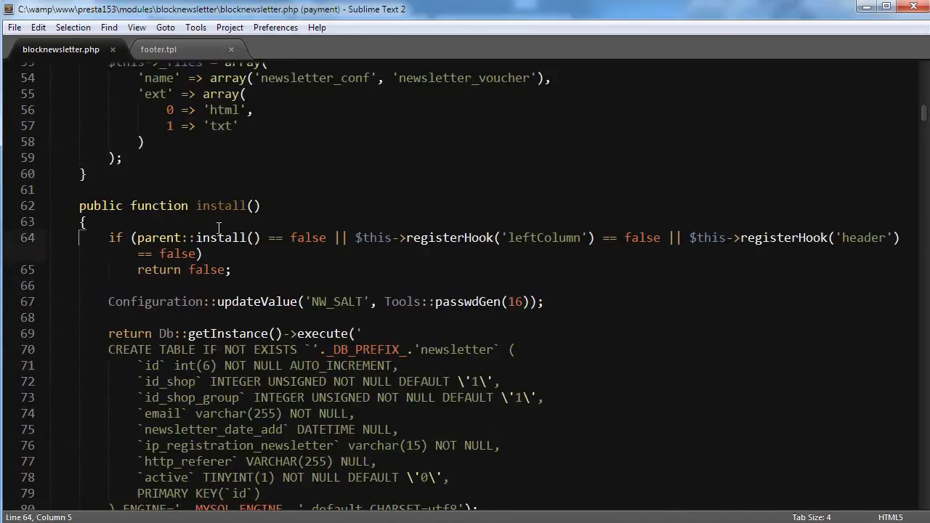
{"action": "left_click", "coordinate": [356, 238]}
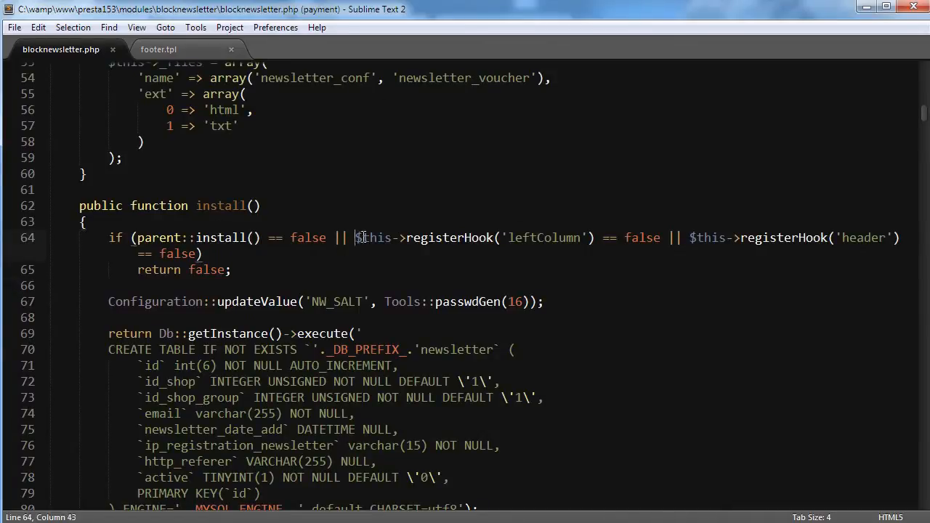
{"action": "key", "text": "ctrl+v"}
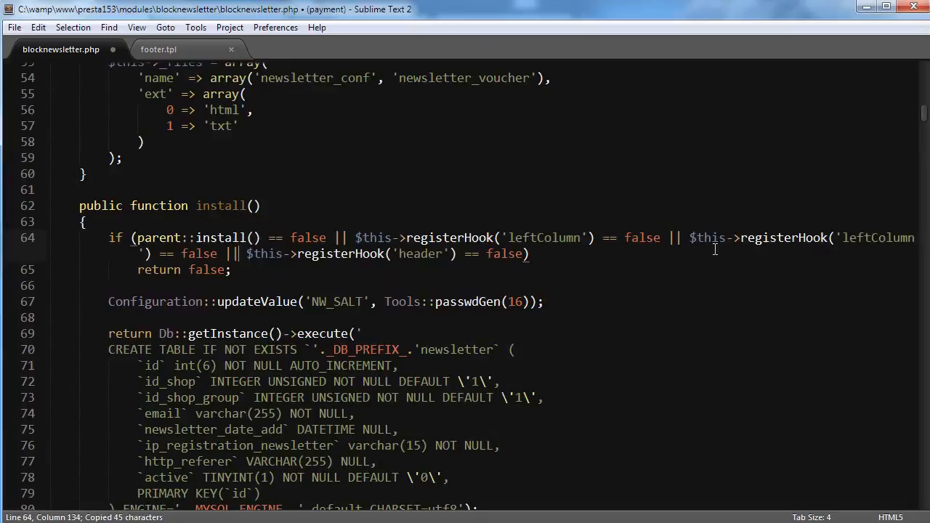
{"action": "double_click", "coordinate": [877, 237]}
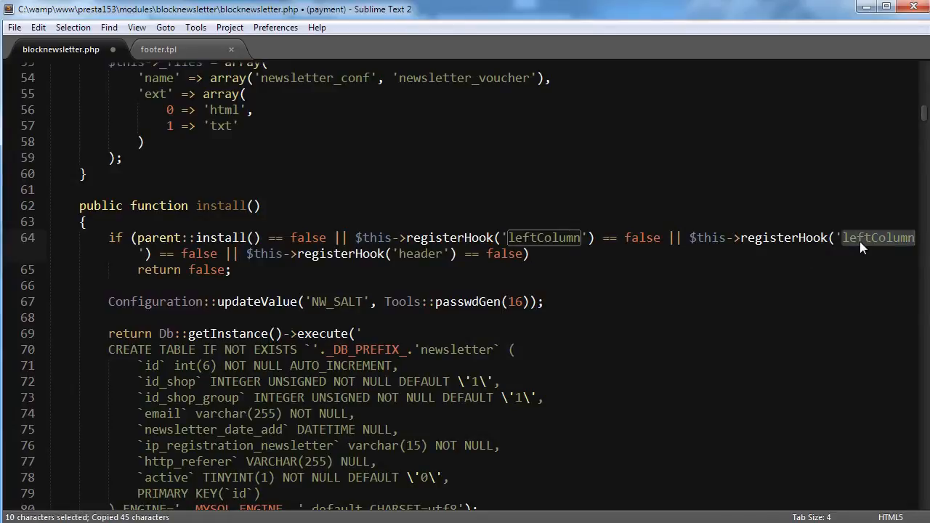
{"action": "left_click", "coordinate": [158, 48]}
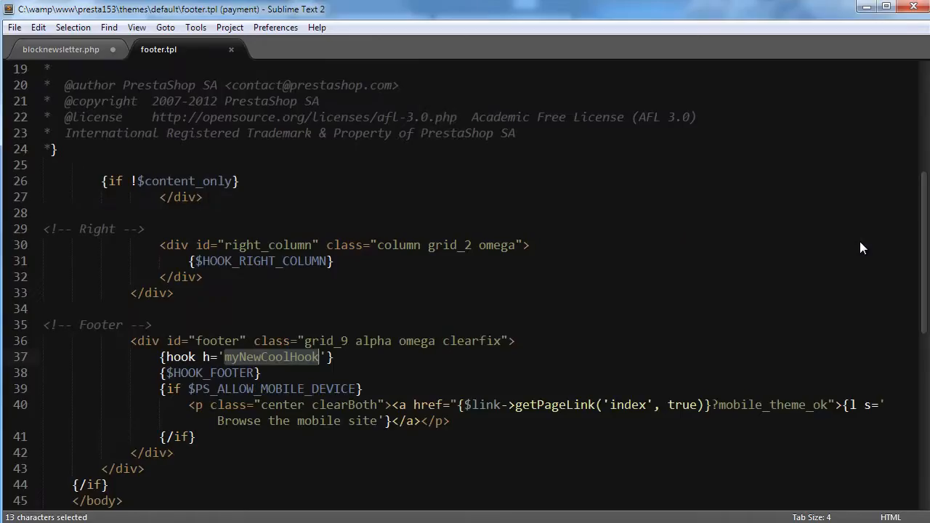
{"action": "left_click", "coordinate": [61, 48]}
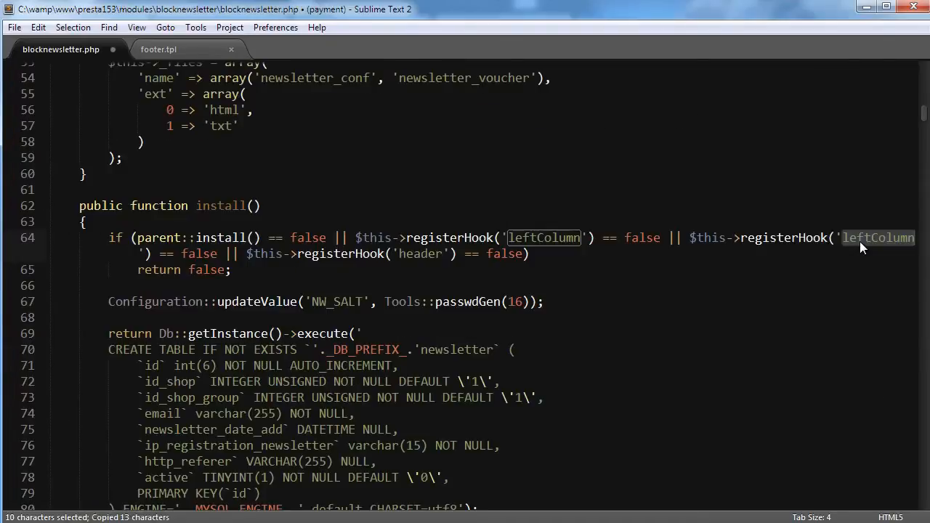
{"action": "type", "text": "myNewCoolHook"}
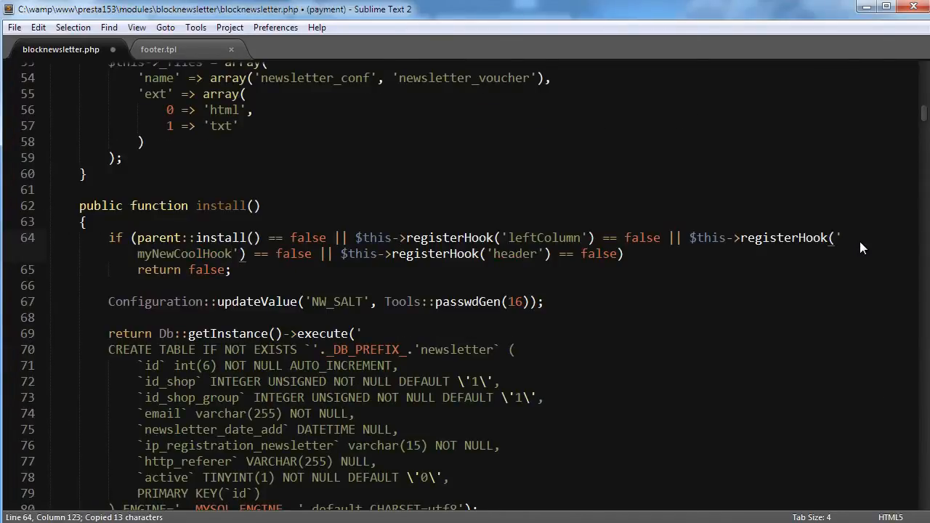
{"action": "key", "text": "ctrl+s"}
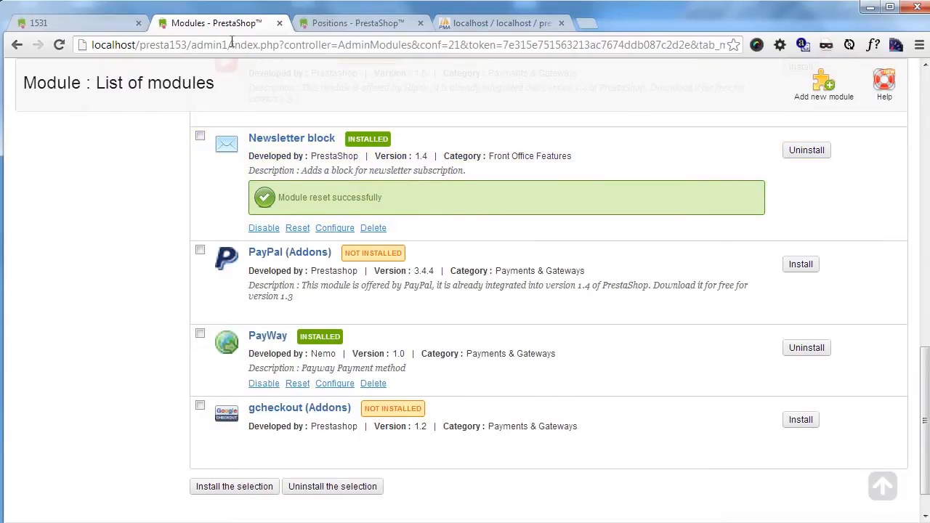
Check the footer shows 'Hi There!', return to Modules, and close the old Positions tab.
{"action": "scroll", "scroll_direction": "up", "scroll_amount": 3}
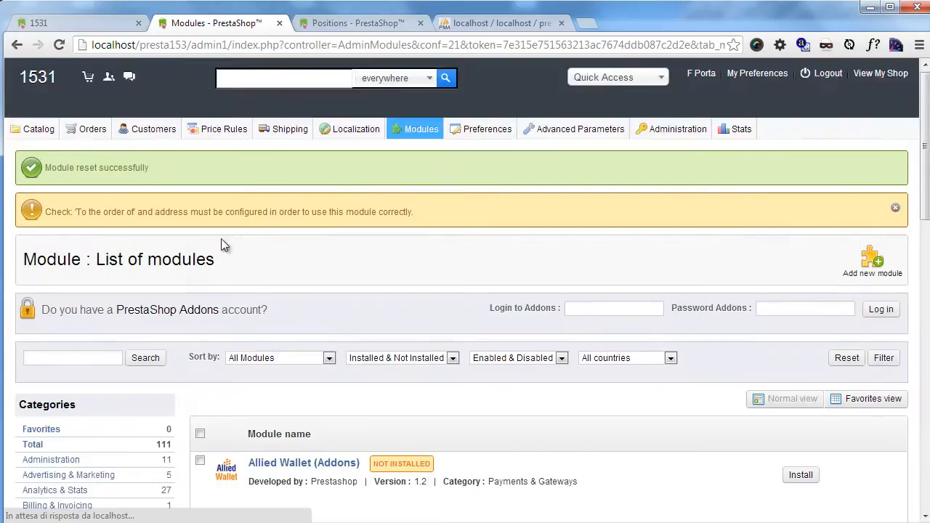
{"action": "scroll", "scroll_direction": "down", "scroll_amount": 3}
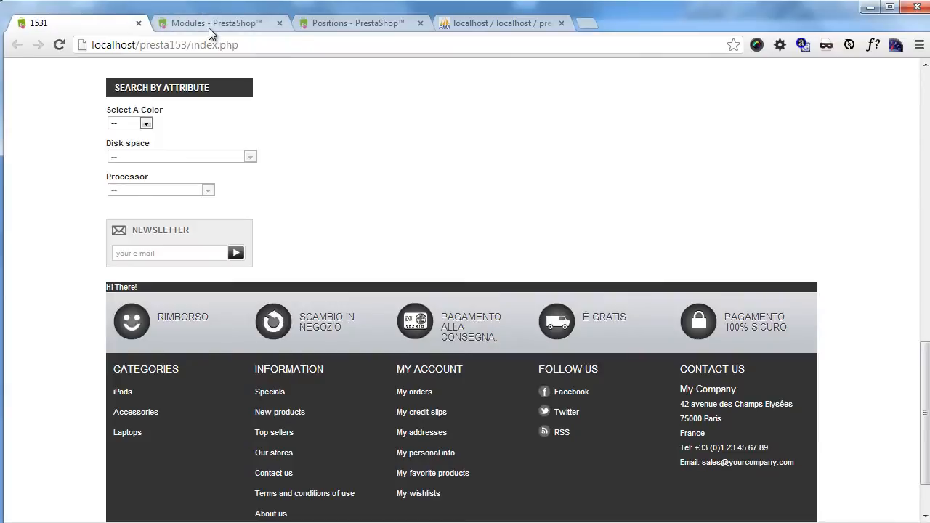
{"action": "left_click", "coordinate": [214, 22]}
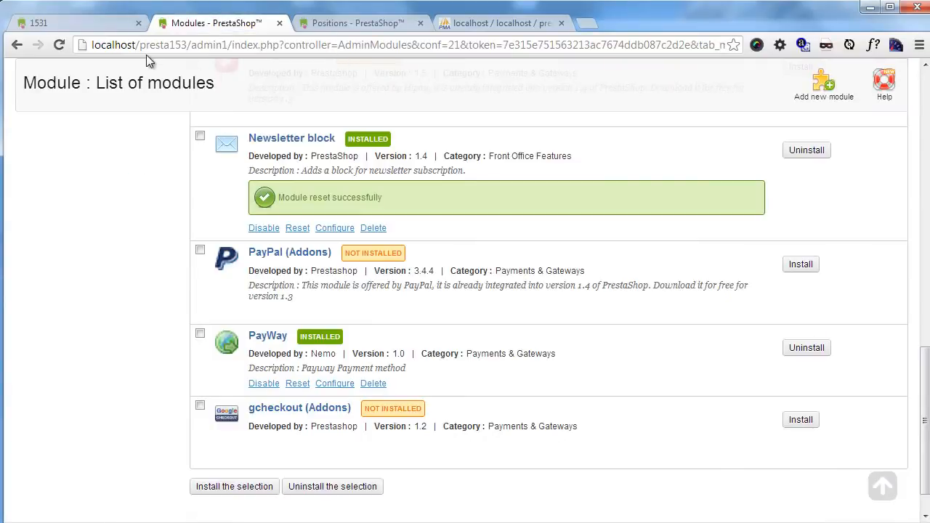
{"action": "mouse_move", "coordinate": [289, 114]}
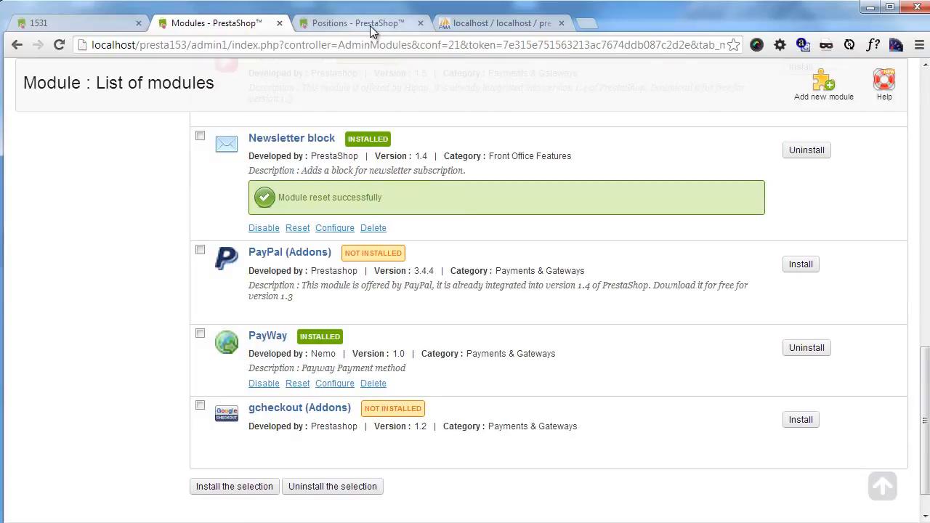
{"action": "left_click", "coordinate": [420, 23]}
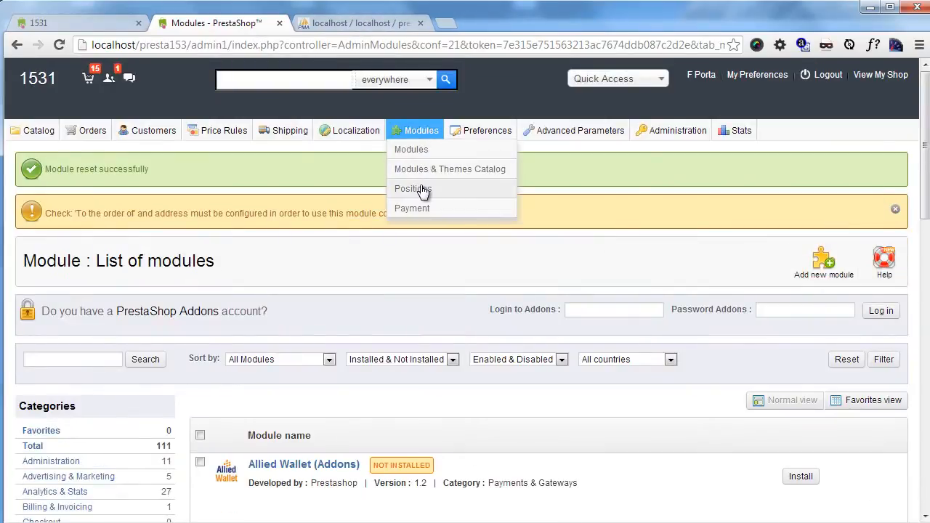
Open Modules > Positions and refresh ps_hook in phpMyAdmin to confirm myNewCoolHook (id 110).
{"action": "left_click", "coordinate": [413, 189]}
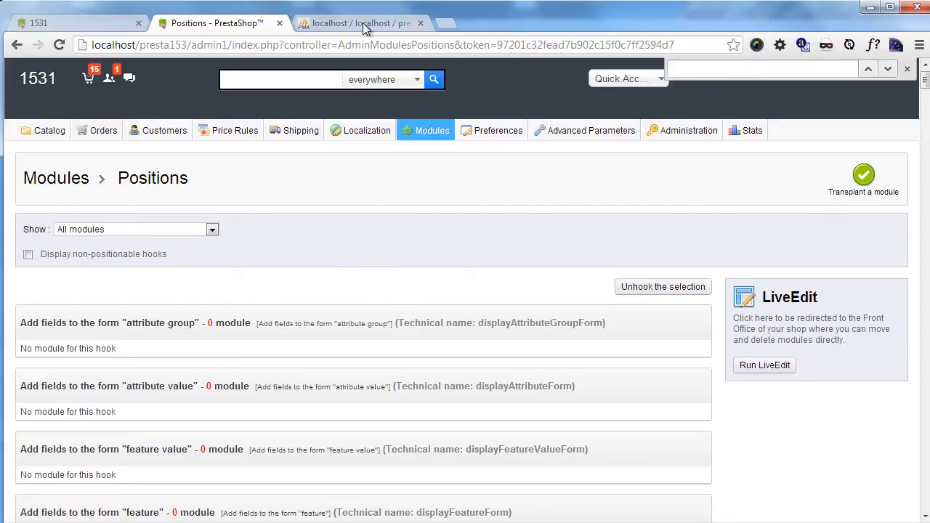
{"action": "left_click", "coordinate": [356, 23]}
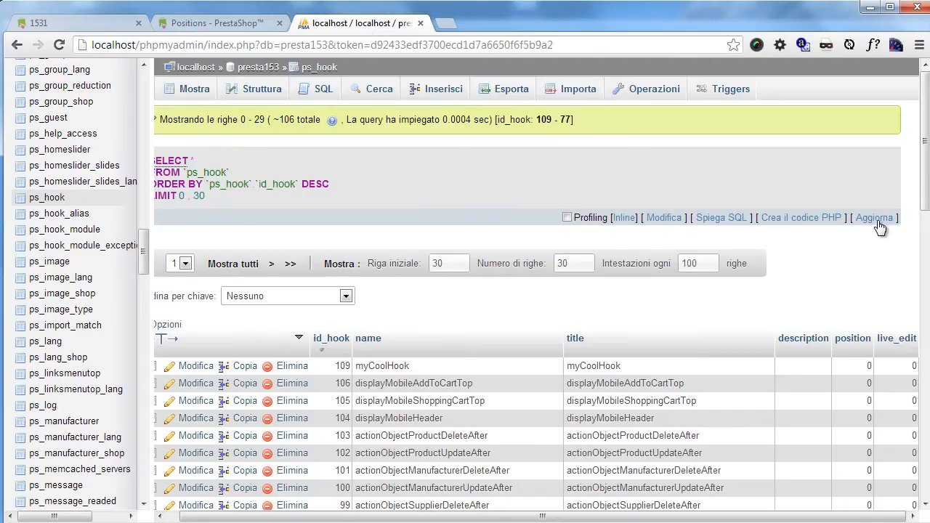
{"action": "left_click", "coordinate": [875, 217]}
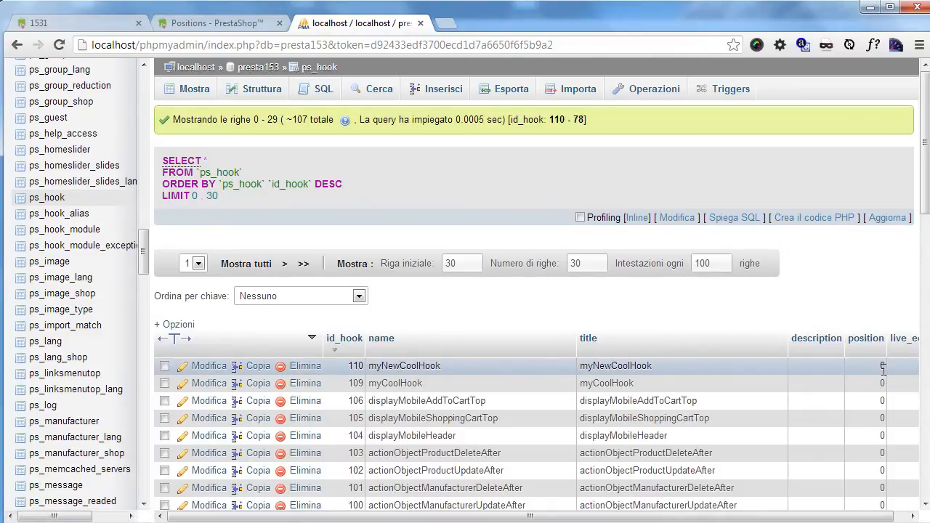
{"action": "left_click", "coordinate": [215, 23]}
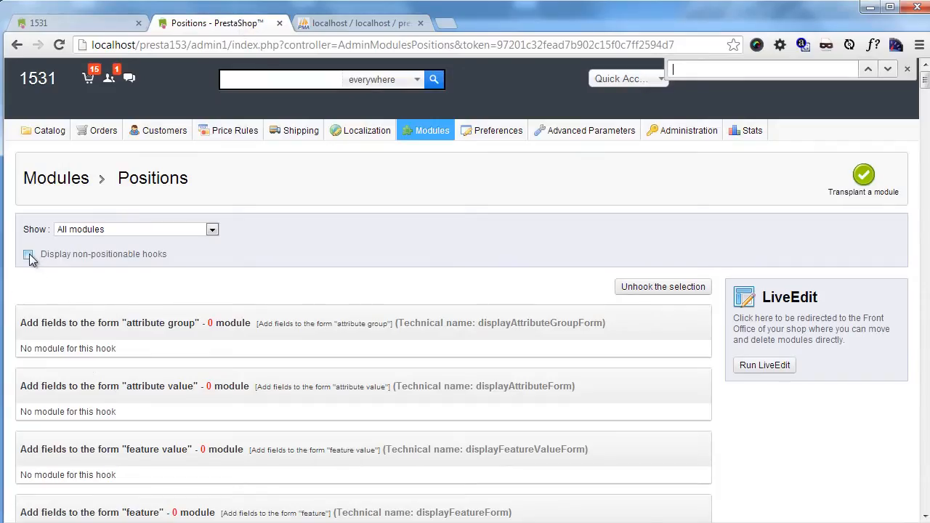
Tick 'Display non-positionable hooks' on the Positions page.
{"action": "left_click", "coordinate": [28, 254]}
{"action": "type", "text": "myNewCoolHook"}
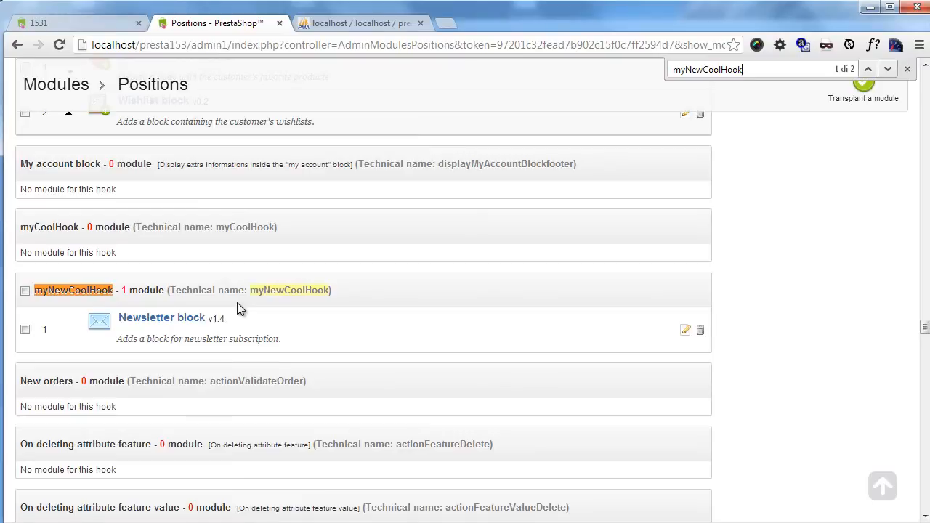
{"action": "mouse_move", "coordinate": [220, 322]}
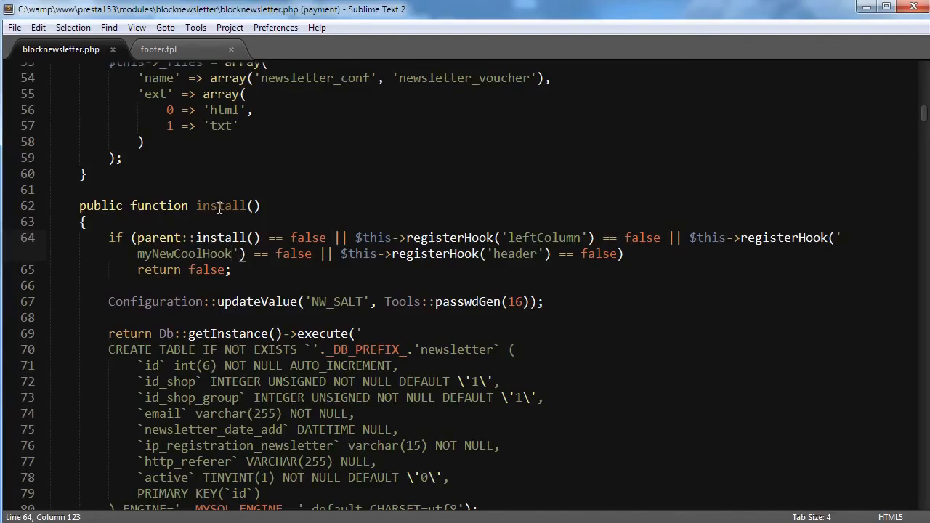
{"action": "scroll", "scroll_direction": "down", "scroll_amount": 3}
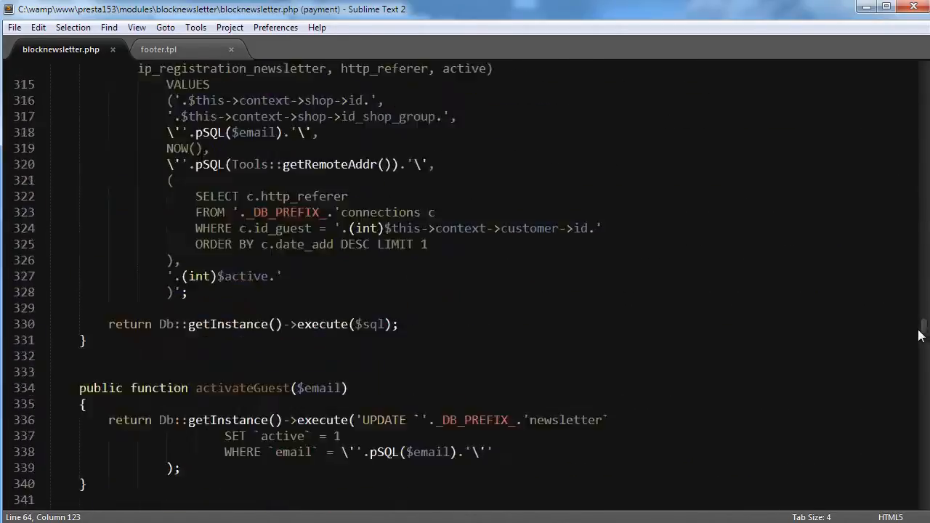
{"action": "scroll", "scroll_direction": "down", "scroll_amount": 3}
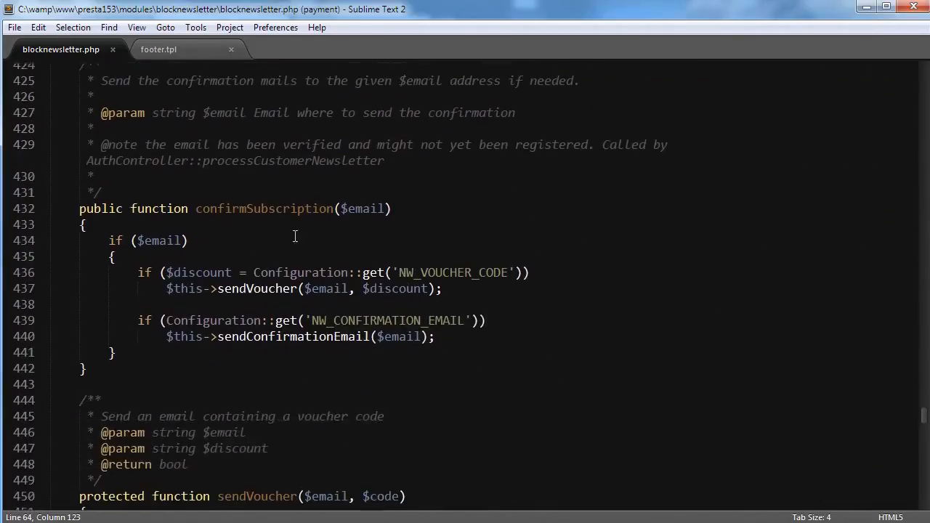
{"action": "scroll", "scroll_direction": "down", "scroll_amount": 3}
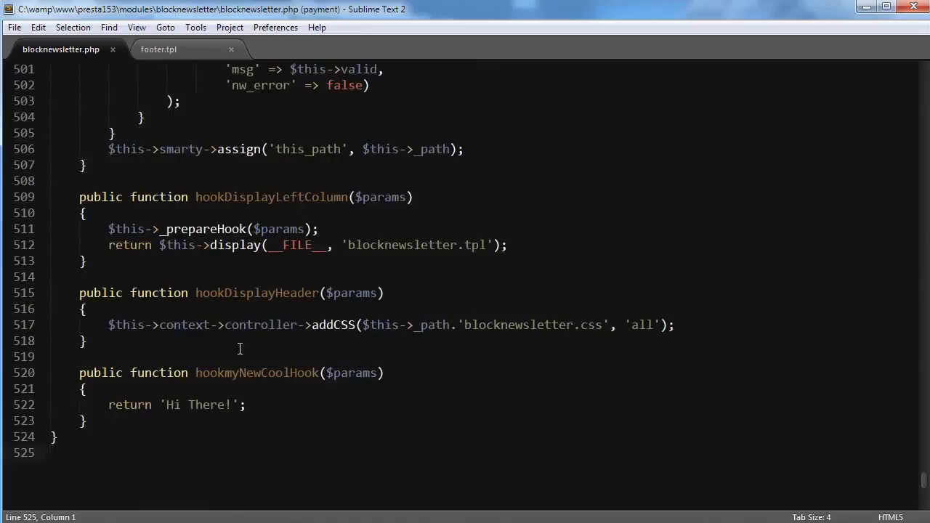
{"action": "left_click", "coordinate": [85, 389]}
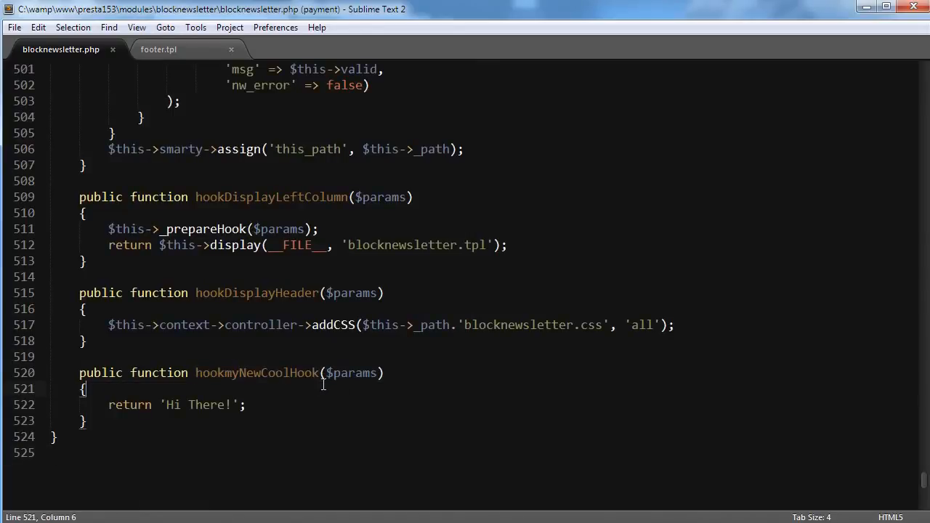
{"action": "mouse_move", "coordinate": [550, 305]}
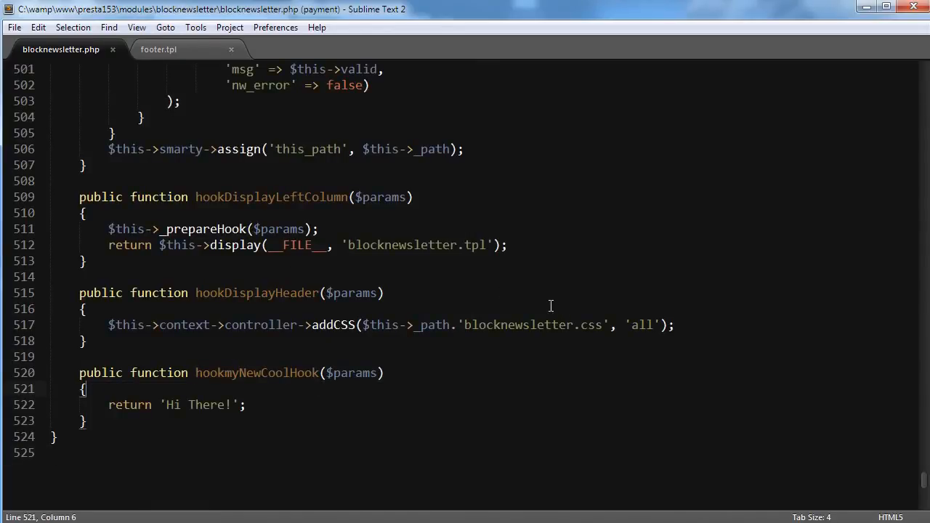